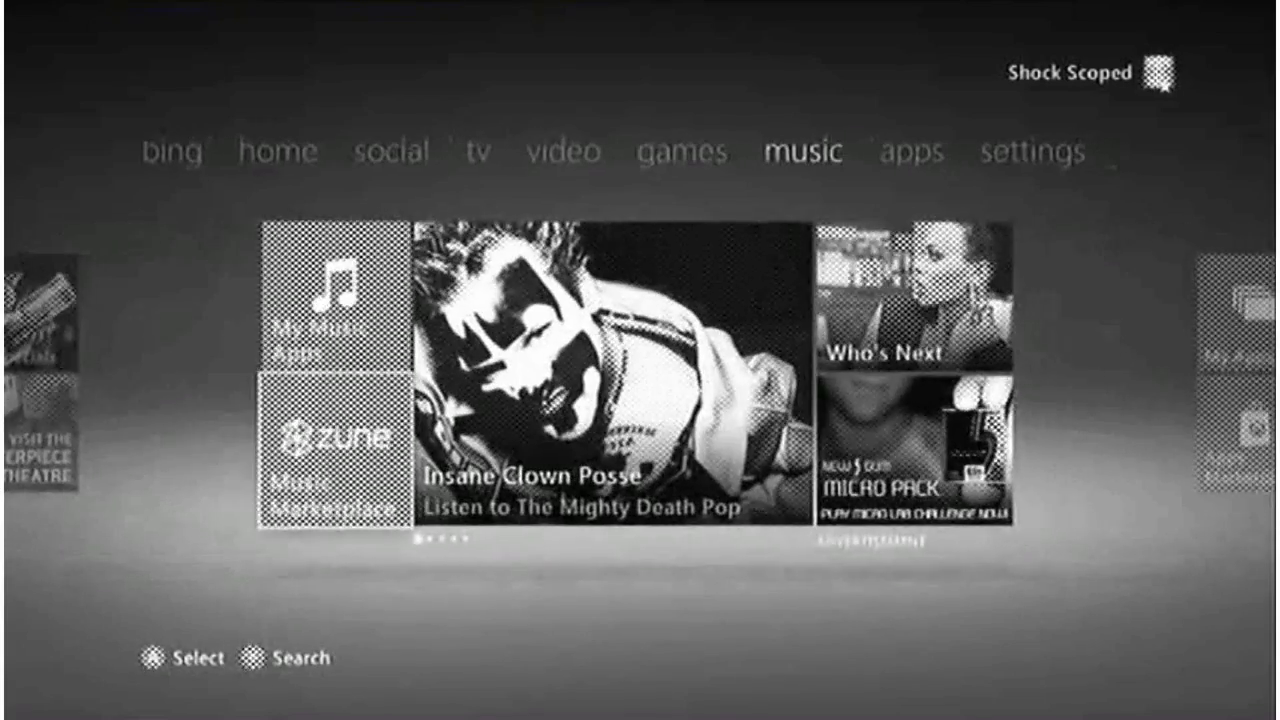
- Browse My Music on the hard drive and select the crossfade album
left_click(330, 320)
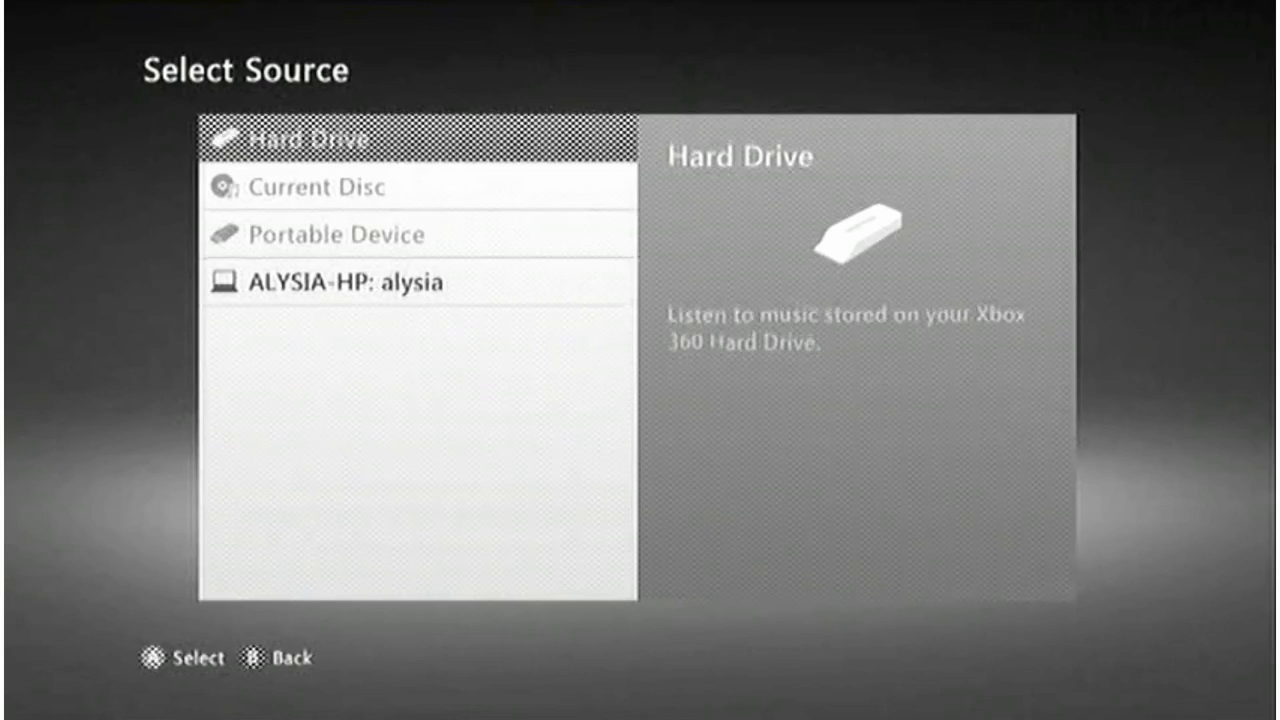
left_click(300, 138)
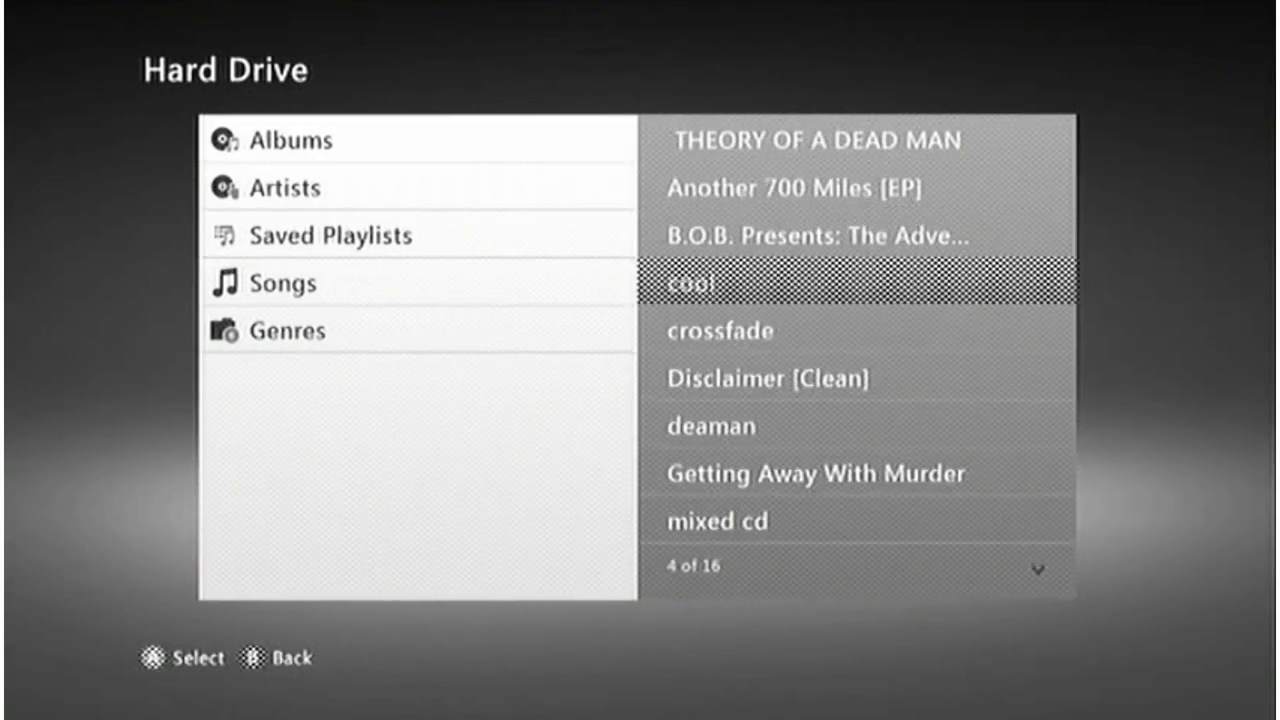
left_click(720, 330)
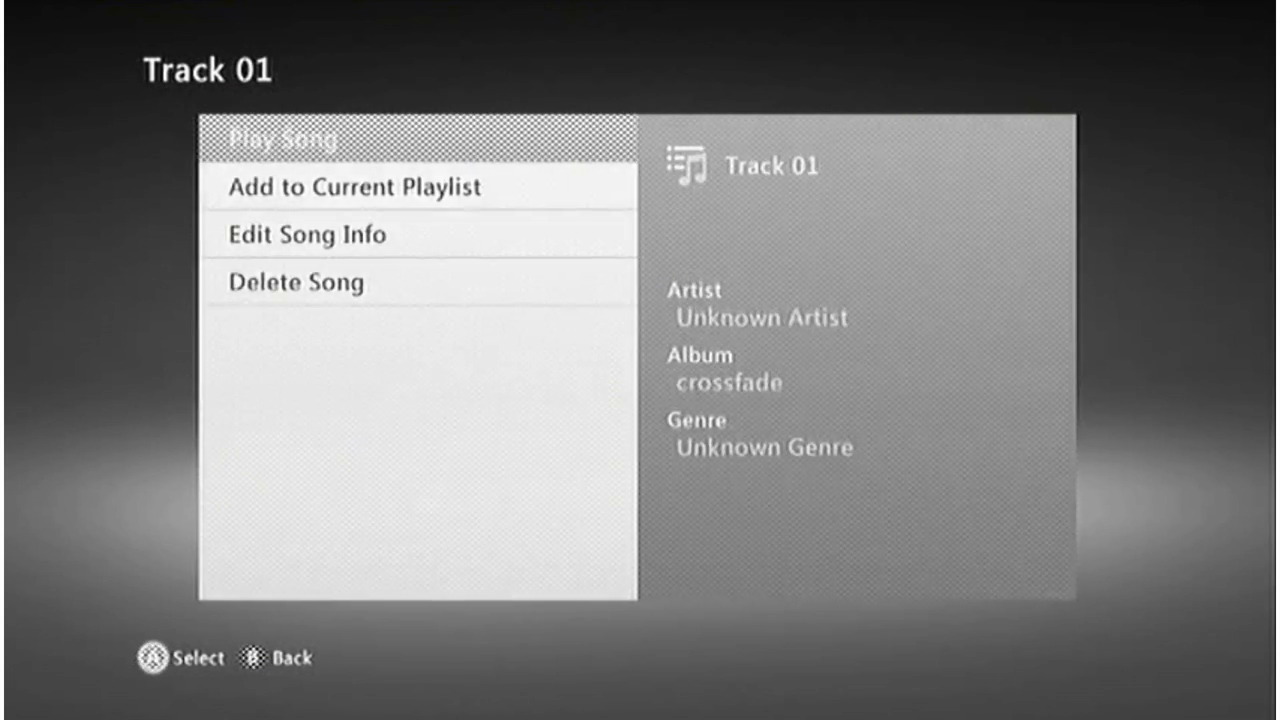
- Play Track 01 from crossfade and bring up the Xbox Guide
left_click(284, 140)
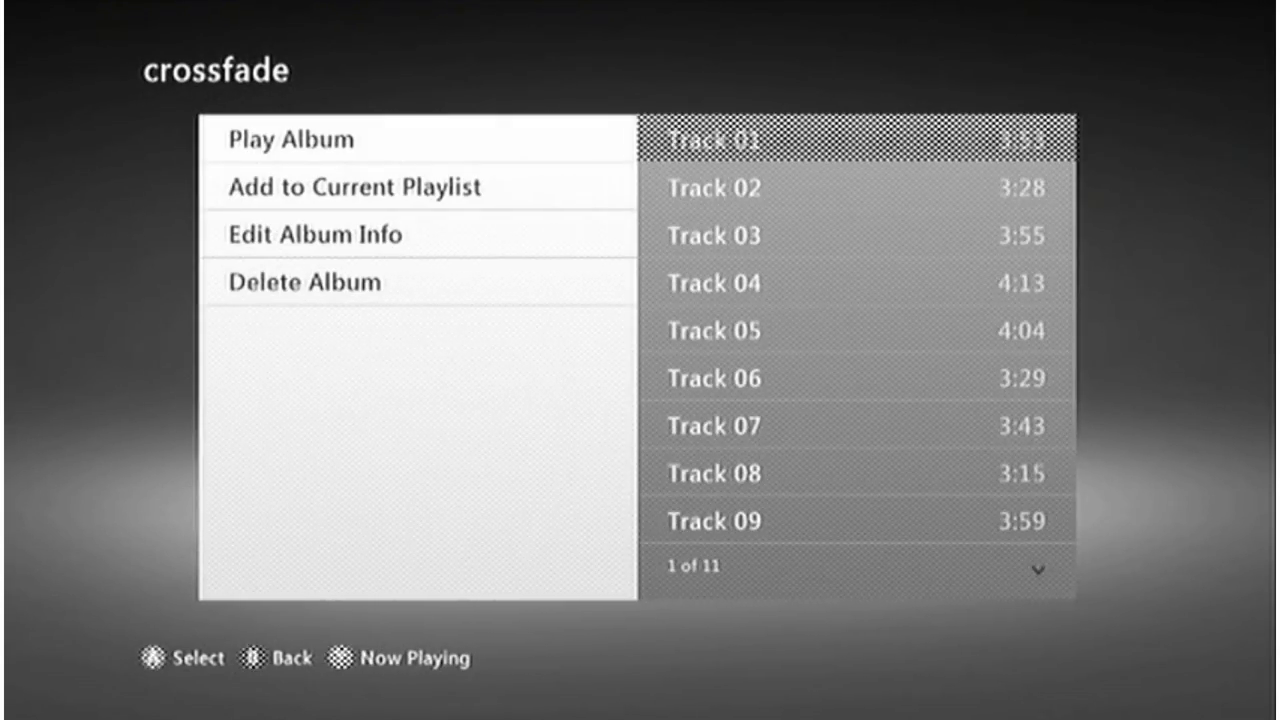
key("Back")
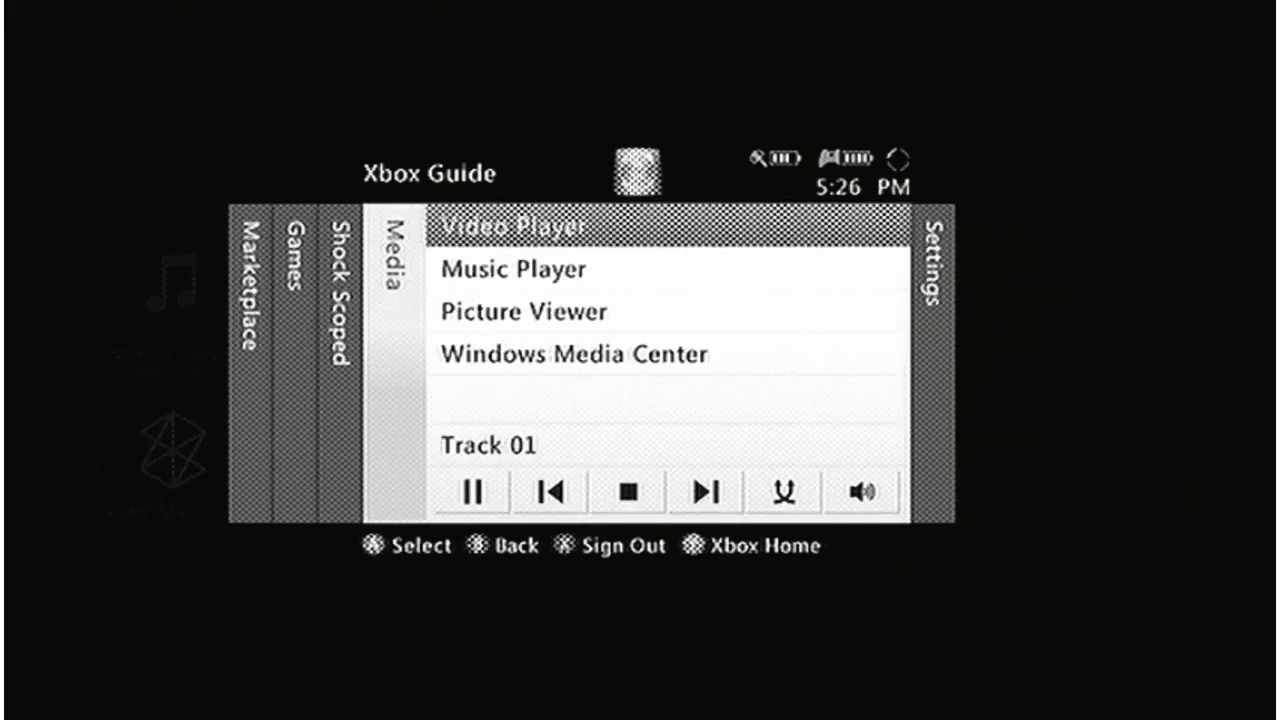
- Pause Track 01 from the Guide's media panel
left_click(472, 492)
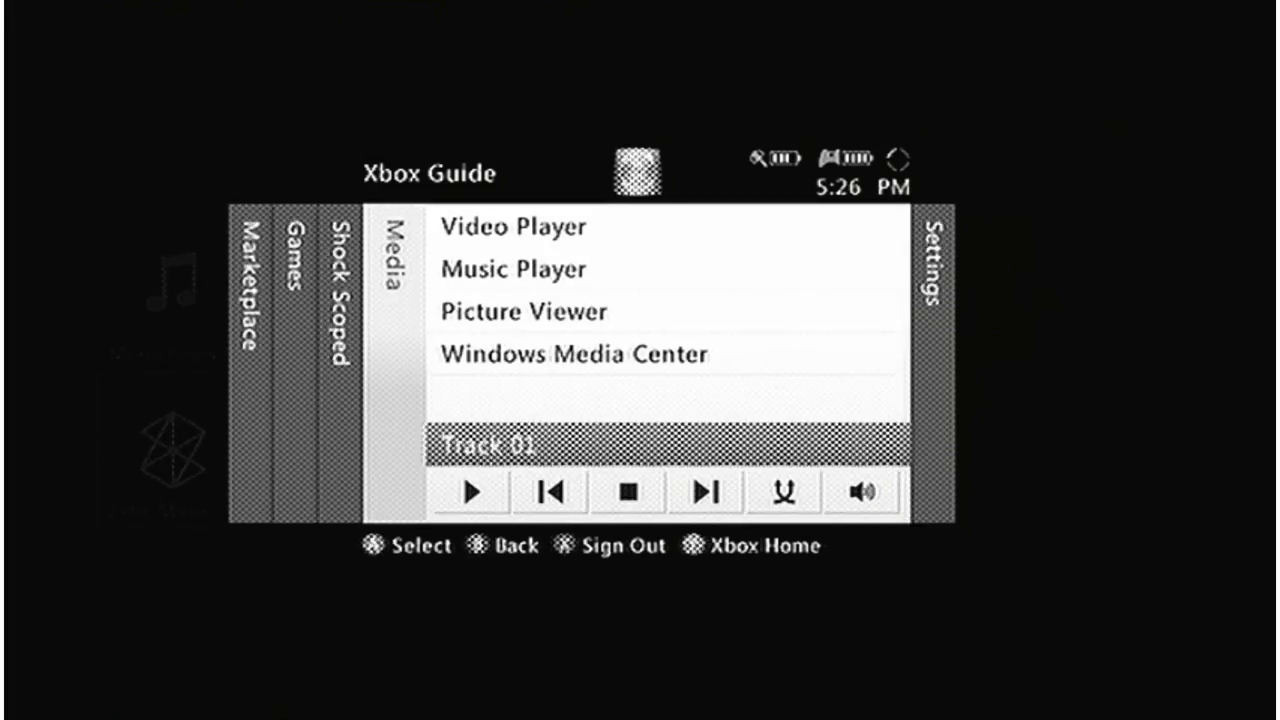